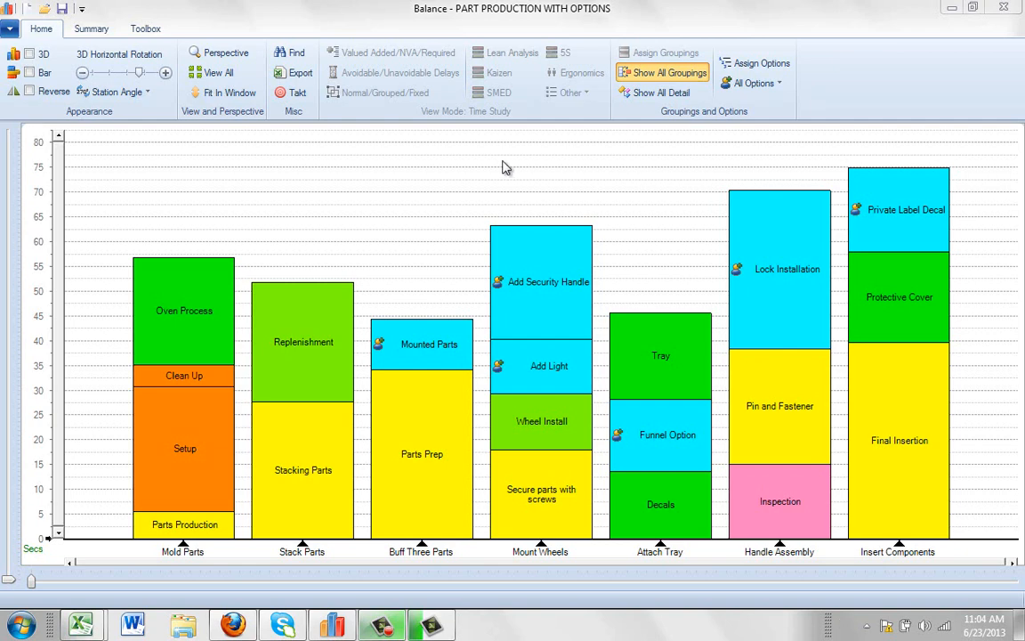
pyautogui.moveTo(449, 162)
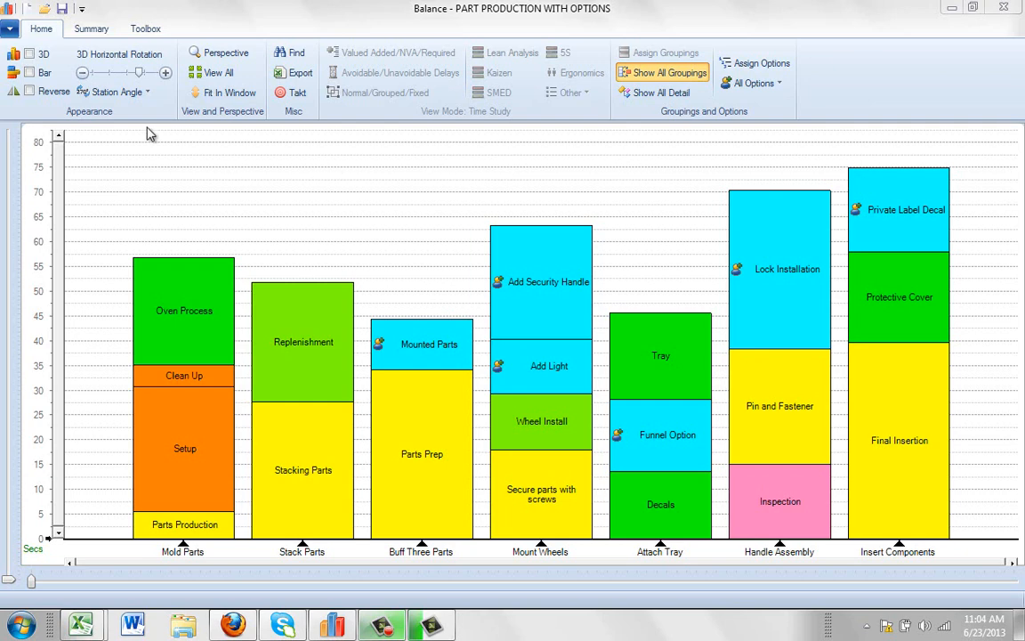
# - Open the Defaults settings window through the Options menu's Settings... entry
pyautogui.click(10, 9)
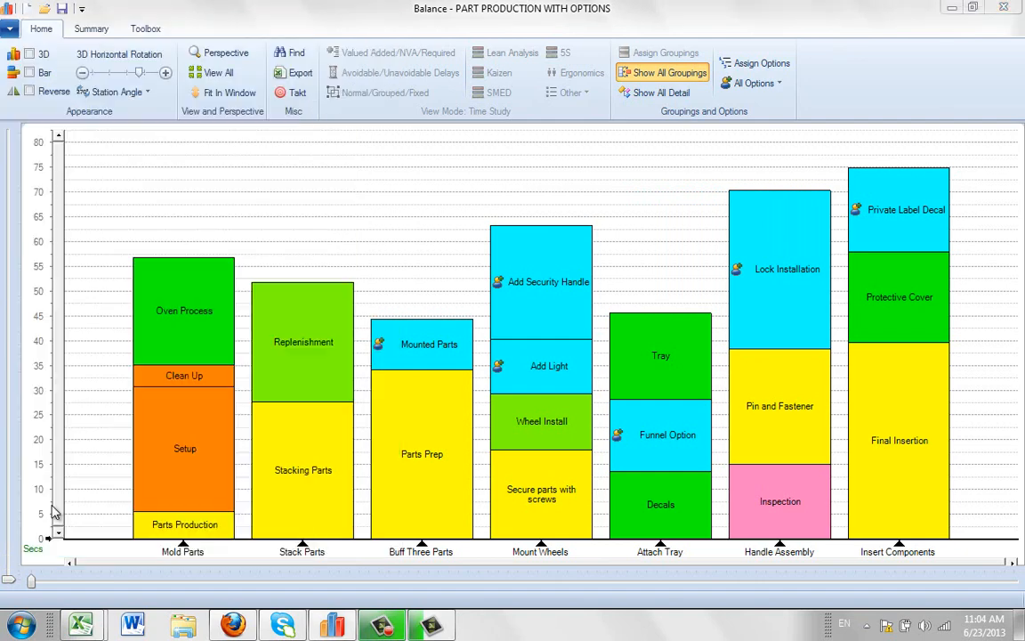
pyautogui.click(752, 82)
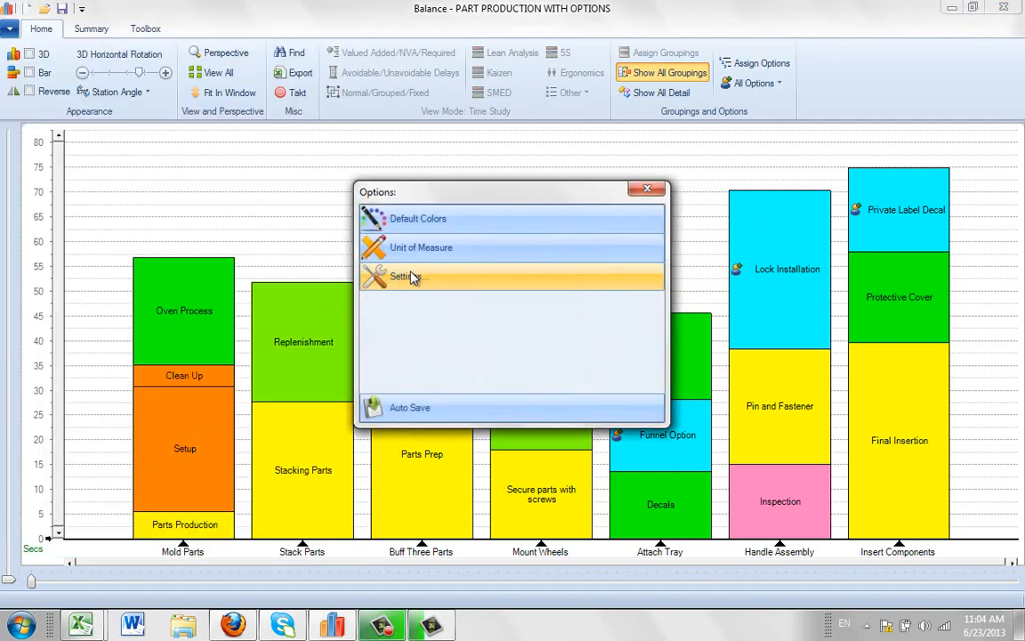
pyautogui.click(408, 276)
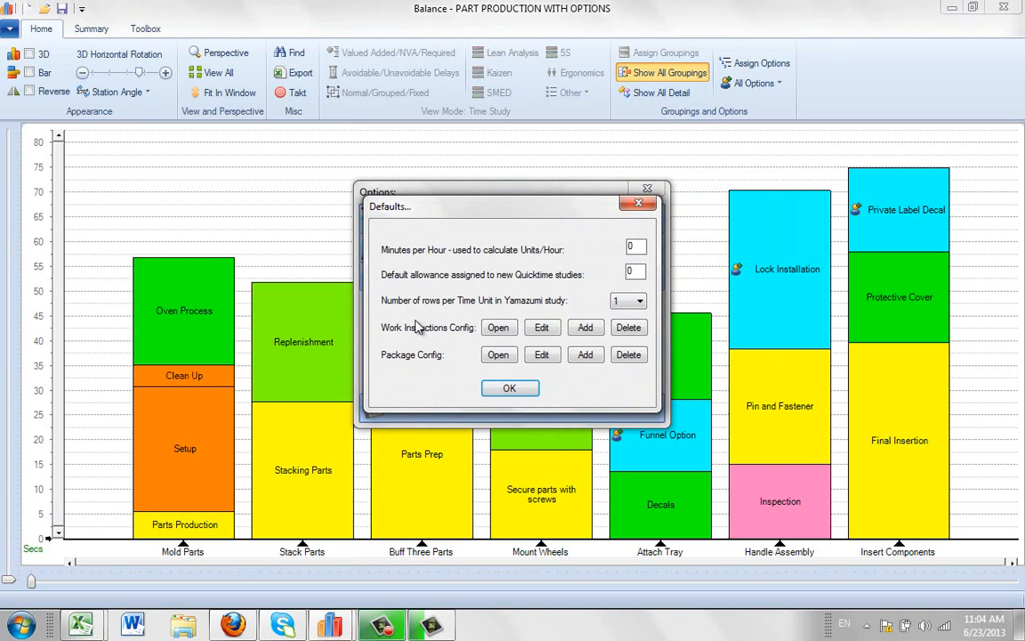
pyautogui.moveTo(520, 343)
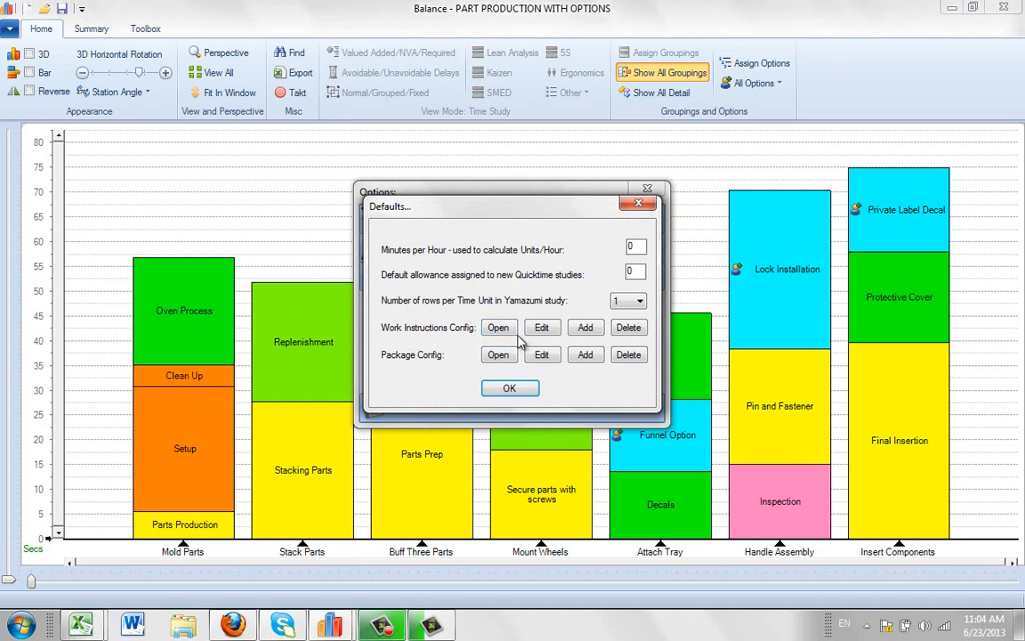
pyautogui.moveTo(463, 369)
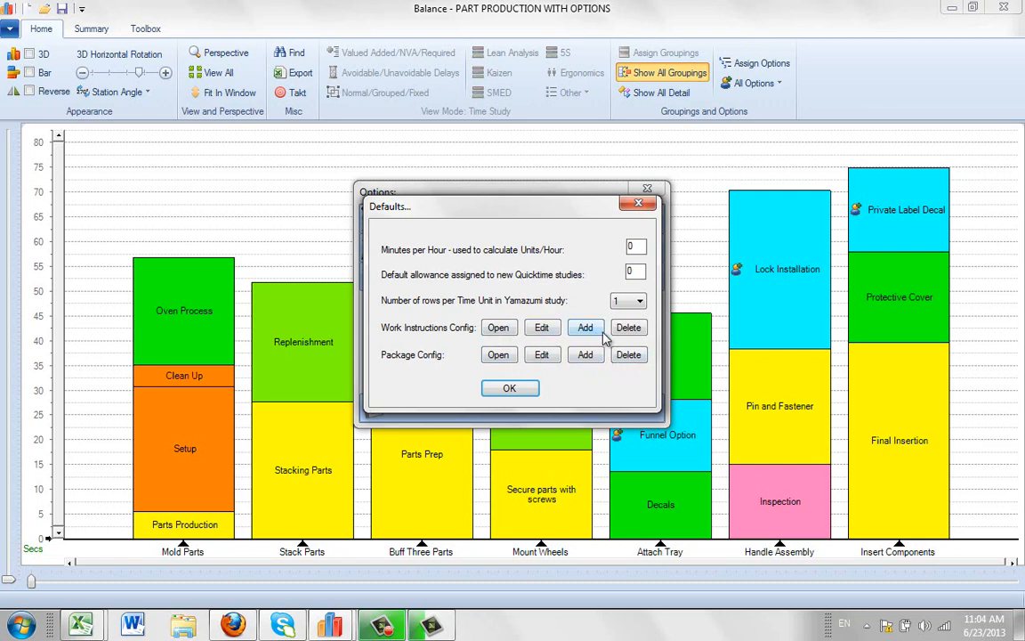
pyautogui.moveTo(498, 380)
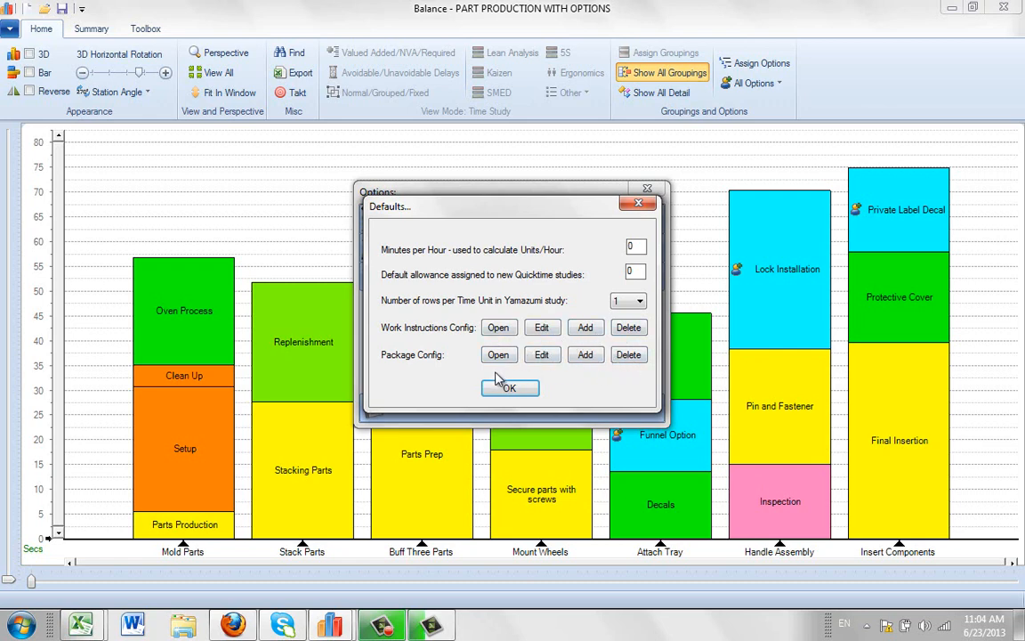
pyautogui.moveTo(474, 377)
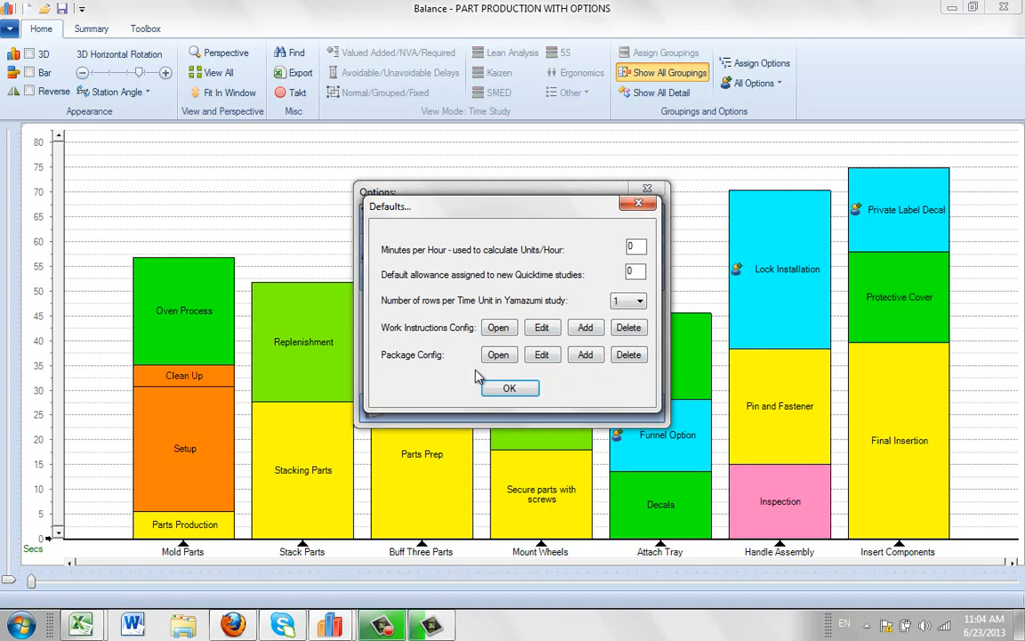
# - Open the Package Config file list, review the saved designs, and cancel out
pyautogui.click(499, 354)
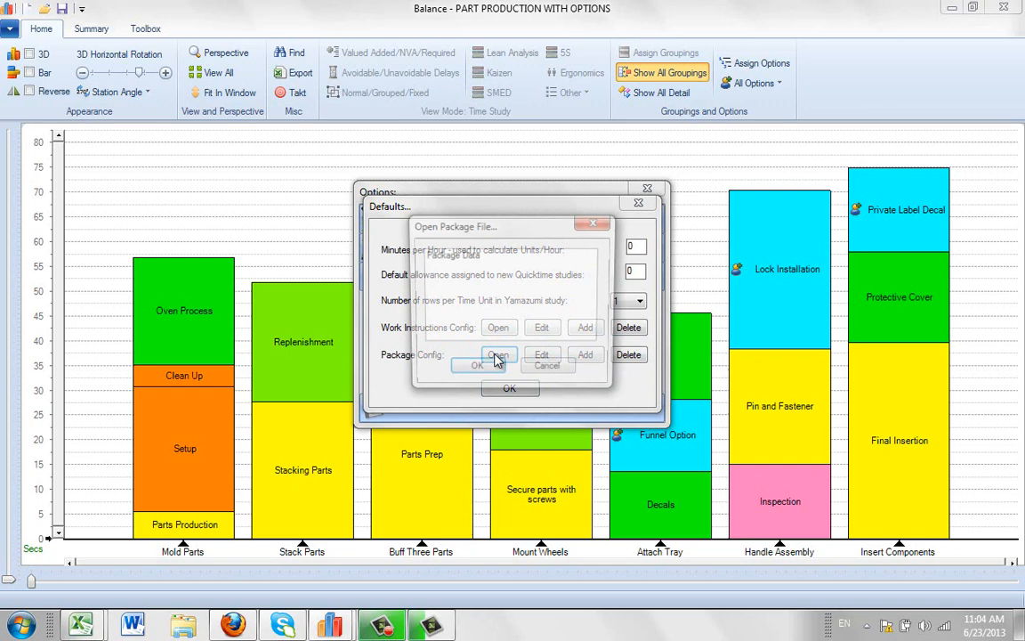
pyautogui.click(499, 354)
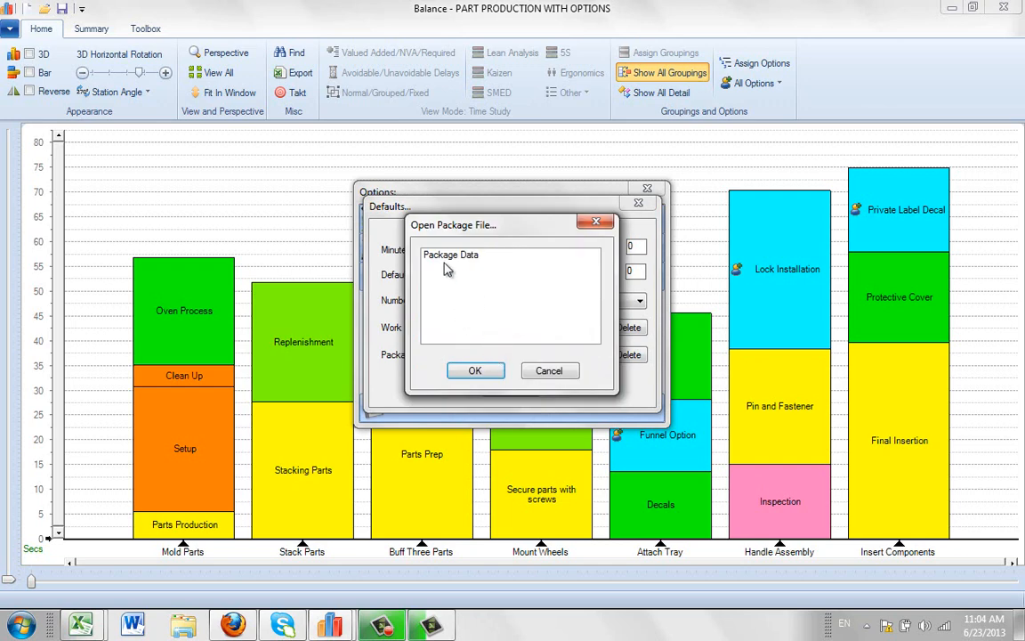
pyautogui.moveTo(476, 268)
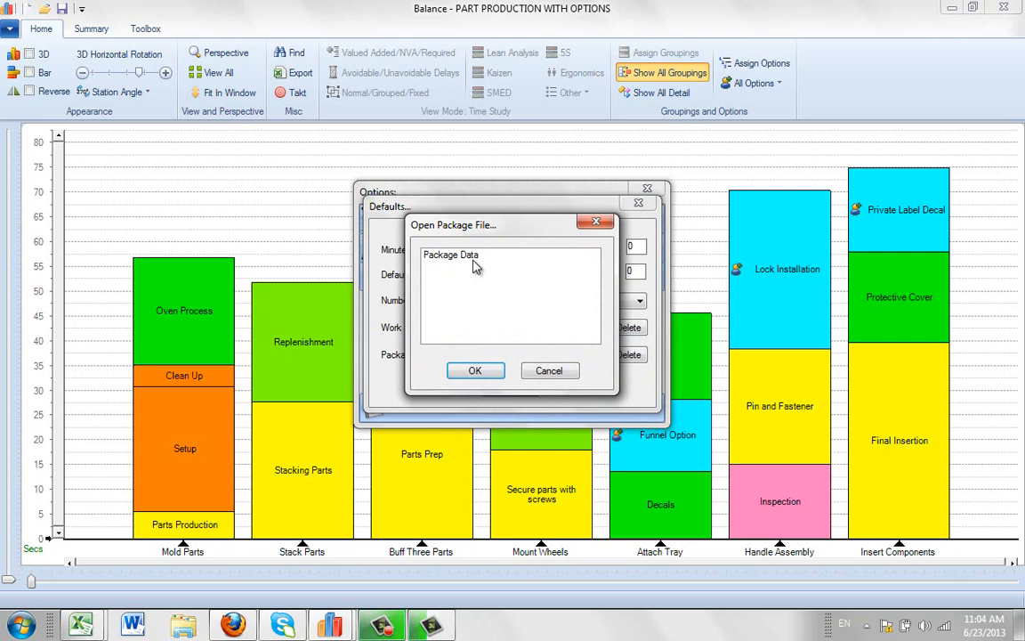
pyautogui.moveTo(547, 367)
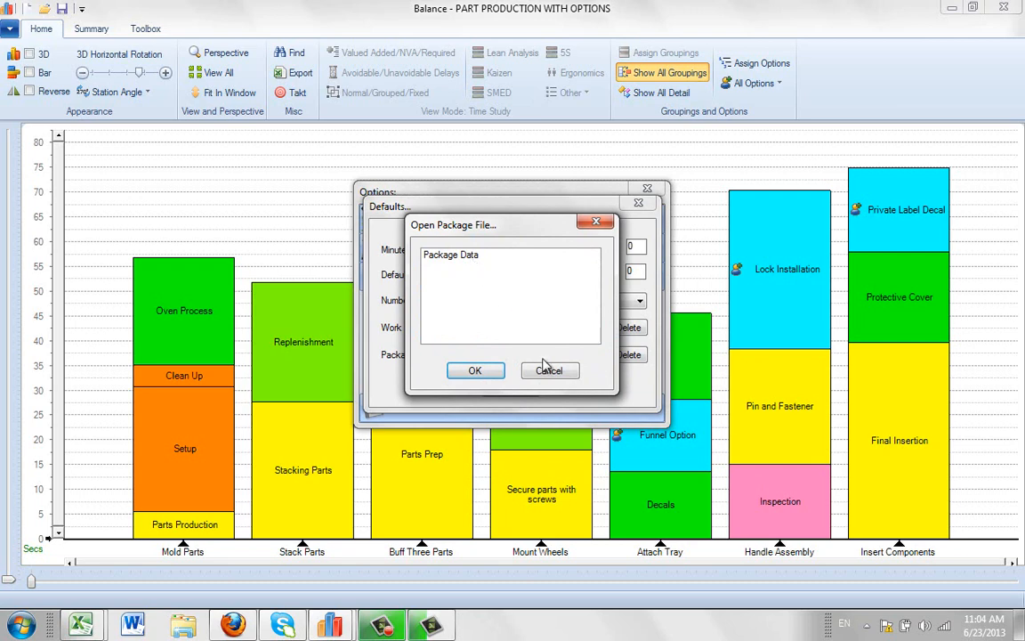
pyautogui.click(548, 371)
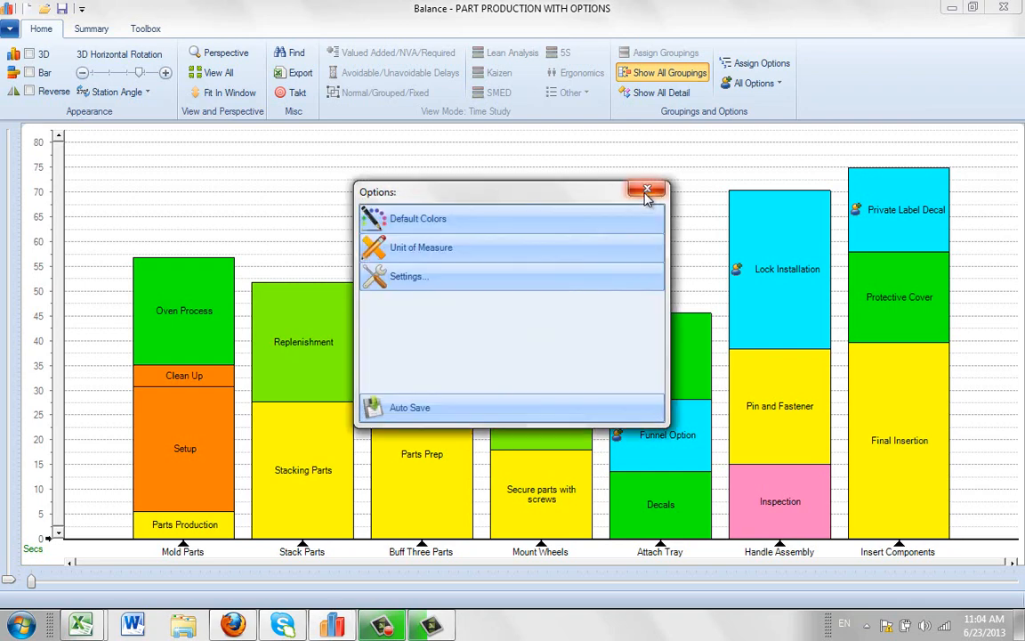
# - Reopen Defaults and open the Package Config list with Package Data selected
pyautogui.click(10, 29)
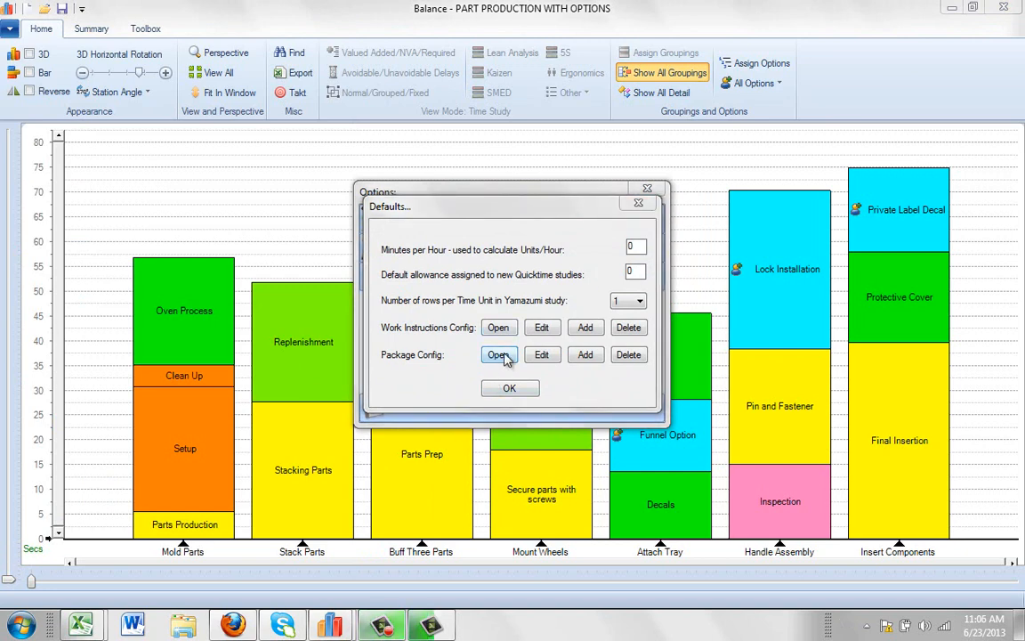
pyautogui.click(499, 354)
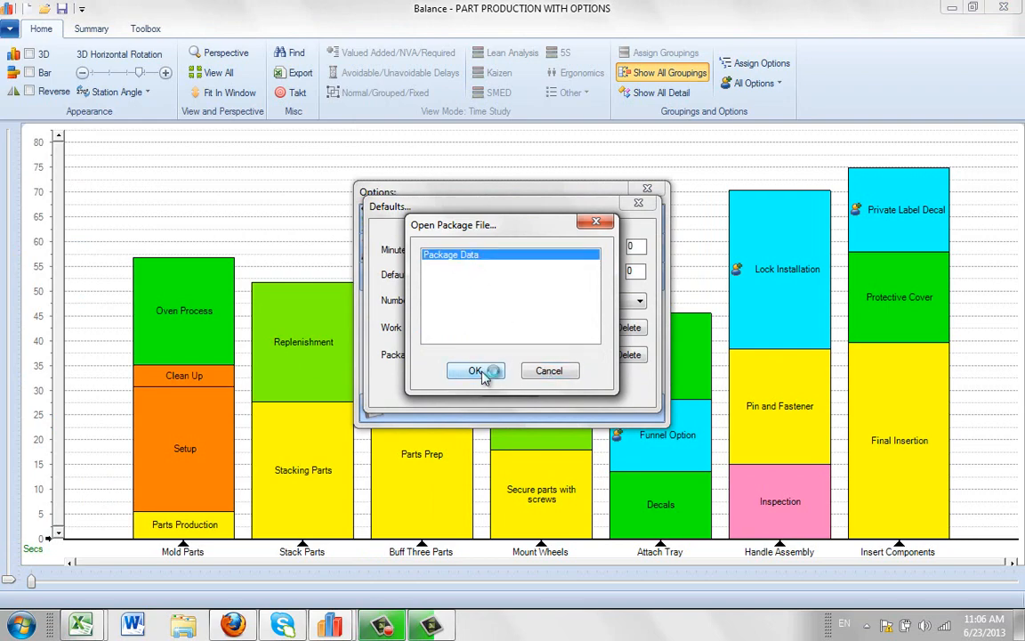
# - Open Package Data, start Edit, dismiss the rename prompt unchanged, and cancel editing
pyautogui.click(476, 372)
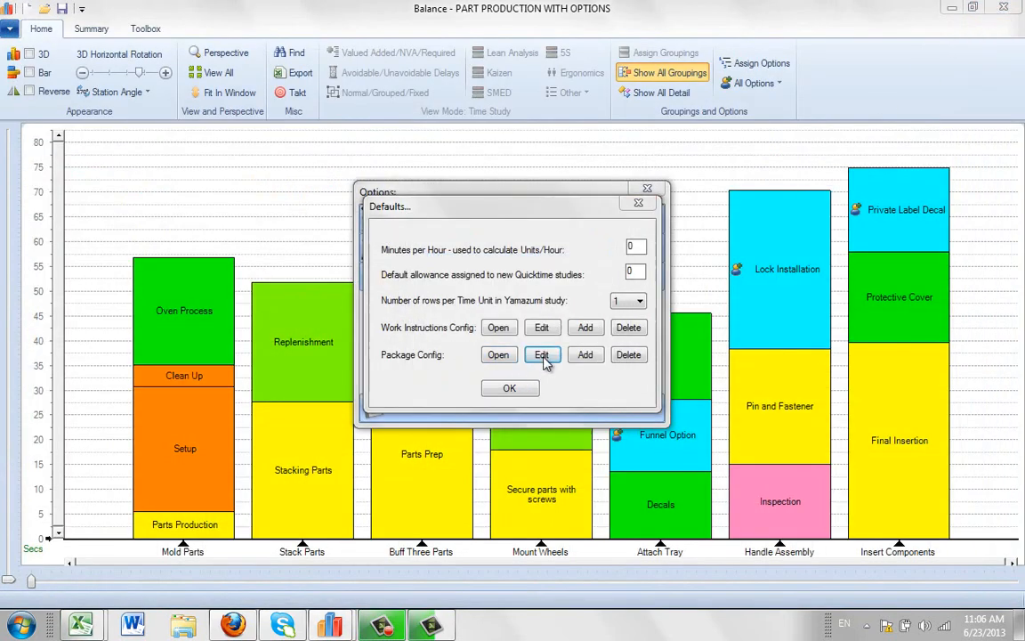
pyautogui.click(542, 354)
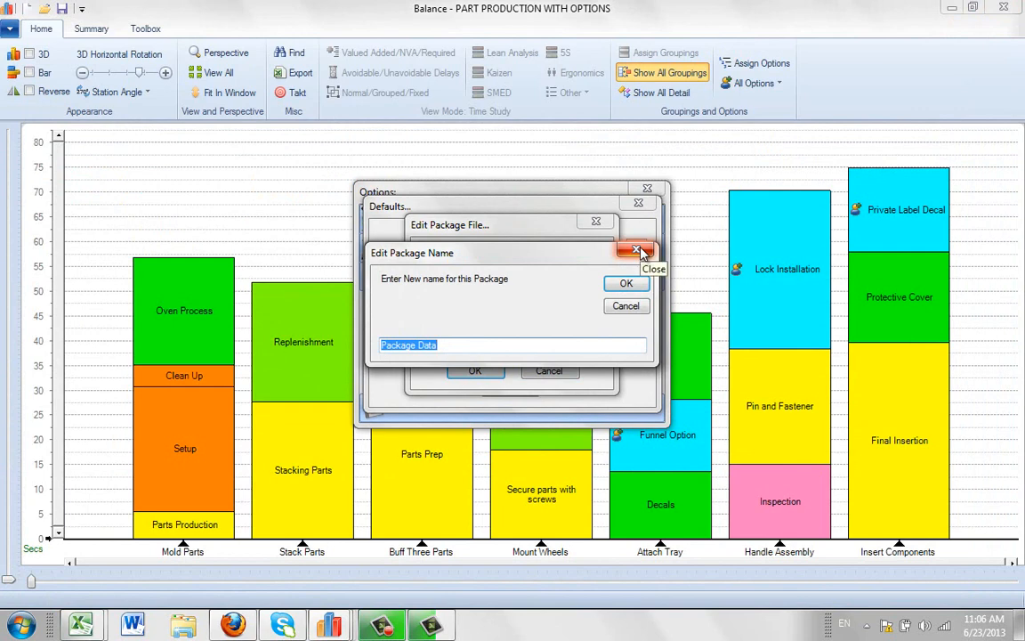
pyautogui.click(637, 251)
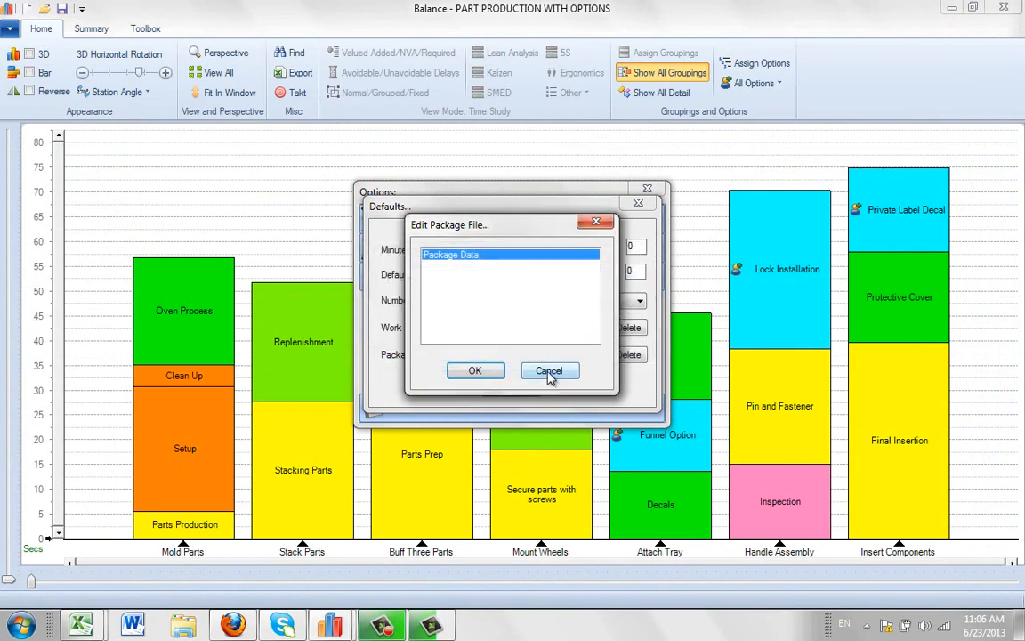
pyautogui.click(548, 370)
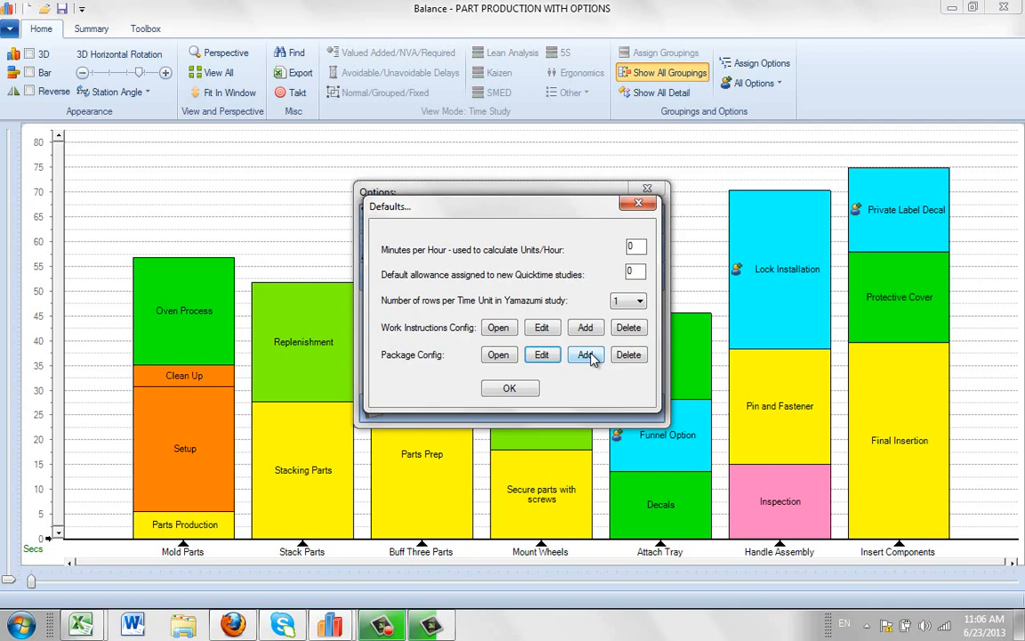
pyautogui.click(585, 354)
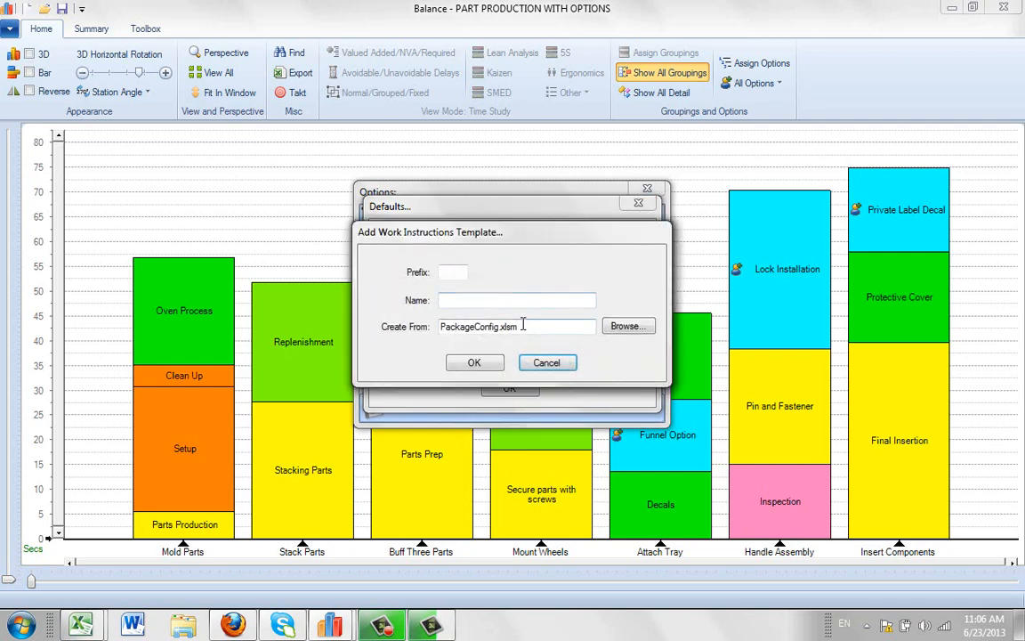
pyautogui.click(629, 354)
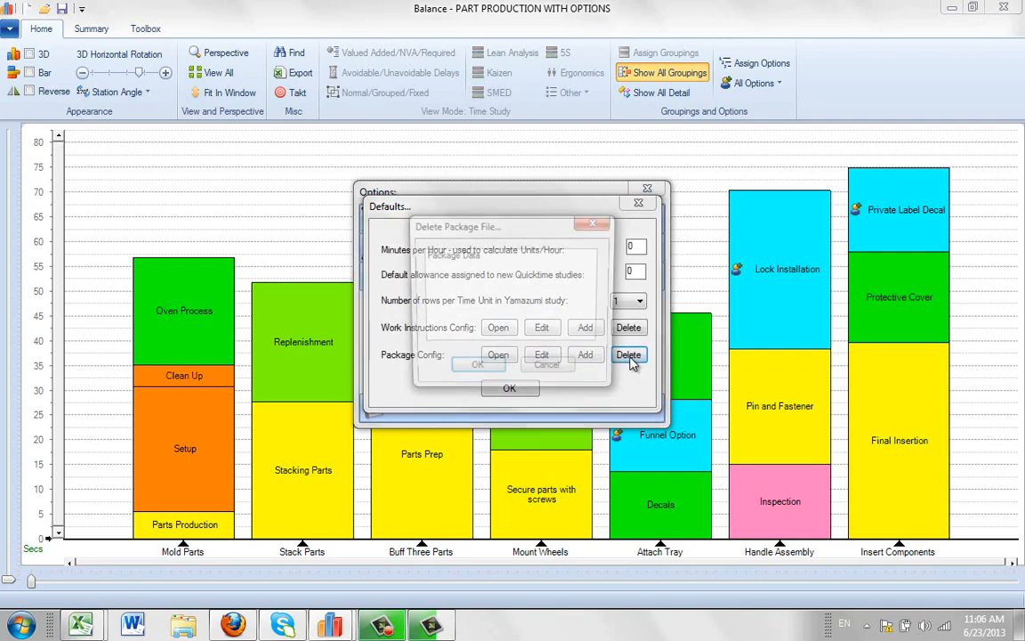
pyautogui.click(630, 354)
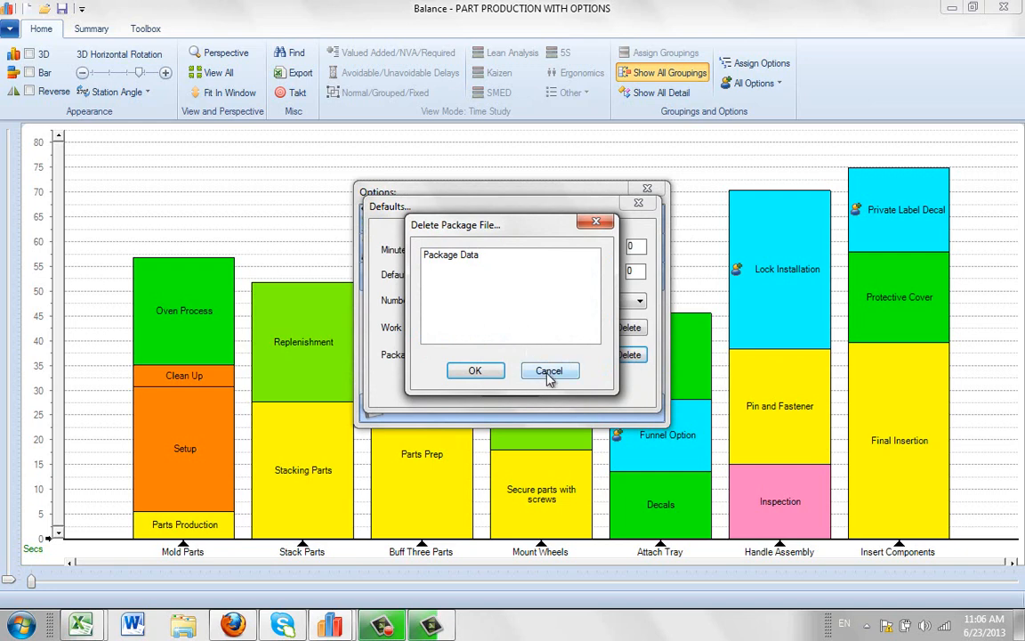
pyautogui.click(548, 370)
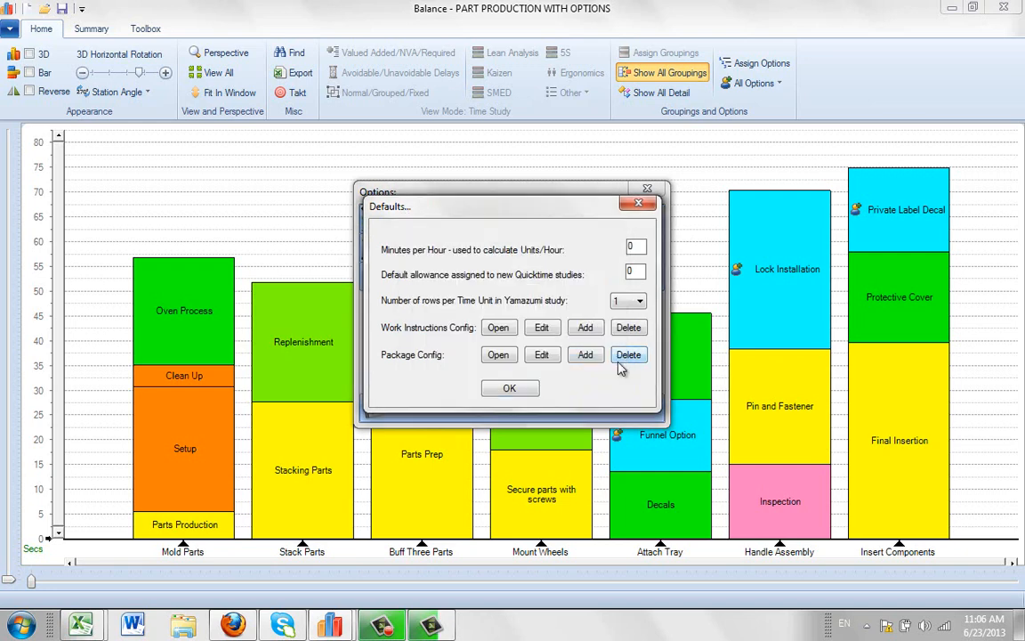